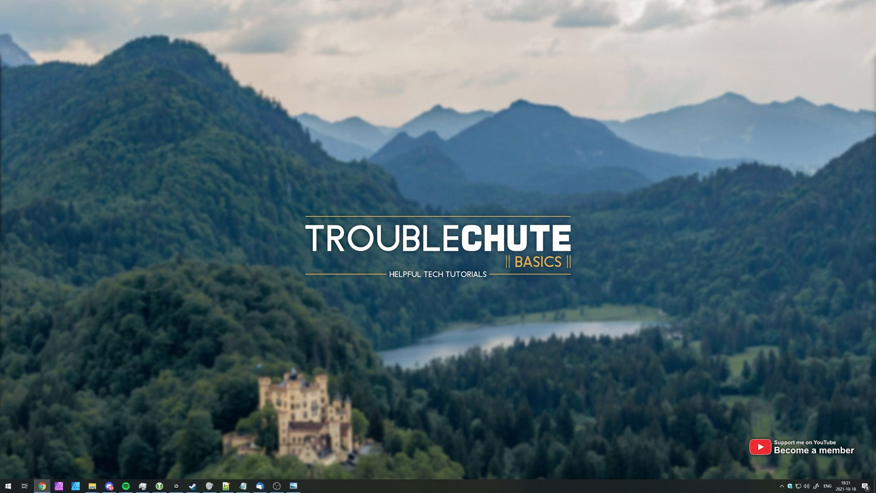
Step: Restore the Chrome window showing the TIDAL account overview page
left_click(41, 486)
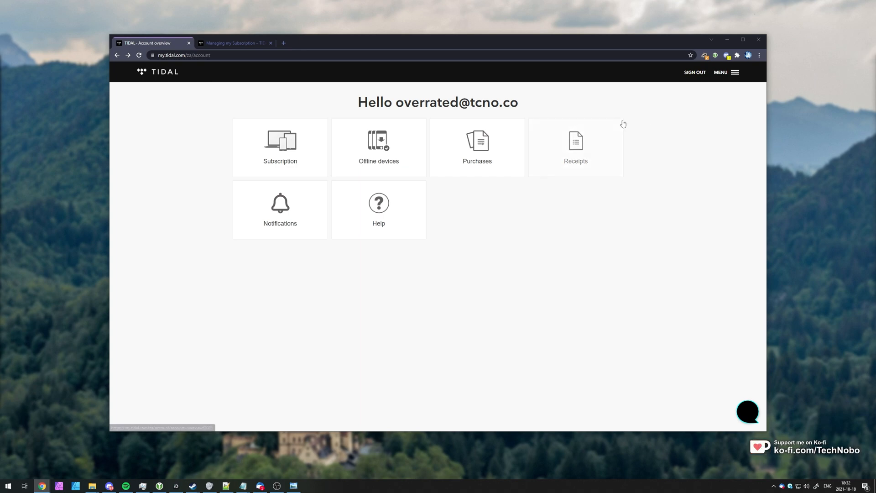
Step: Select the signed-in email address in the 'Hello' greeting
double_click(456, 102)
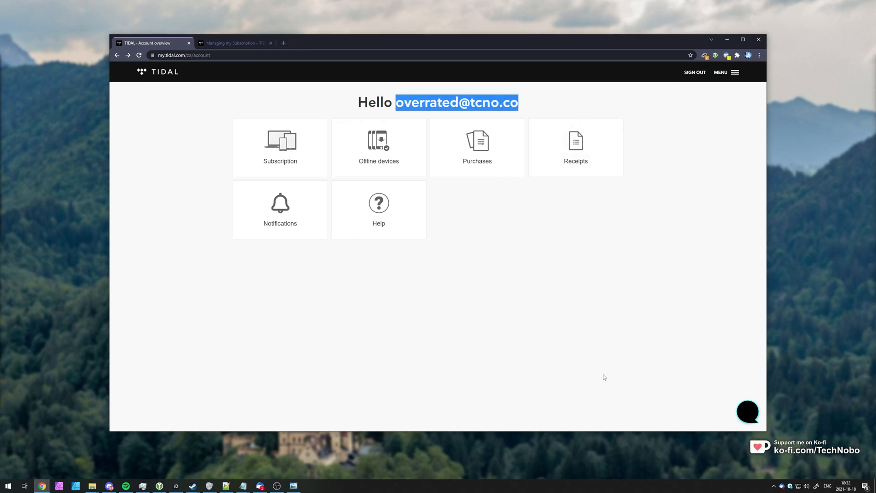
mouse_move(620, 317)
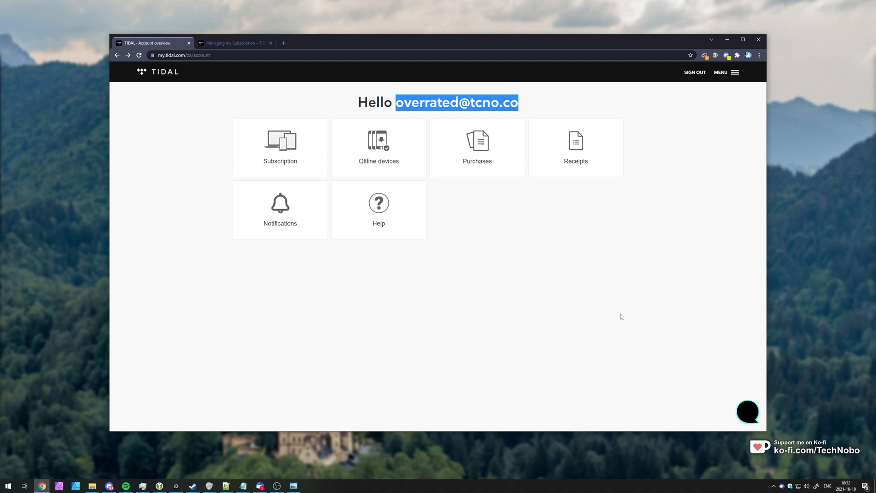
mouse_move(690, 309)
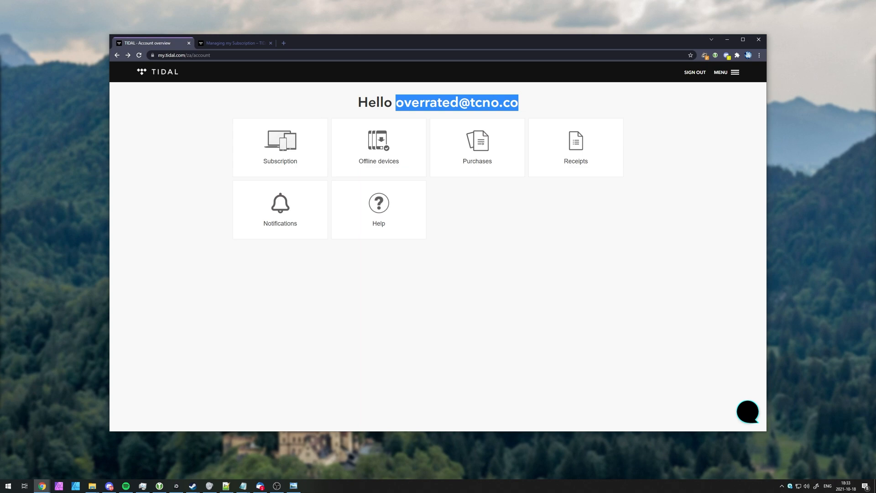
mouse_move(546, 270)
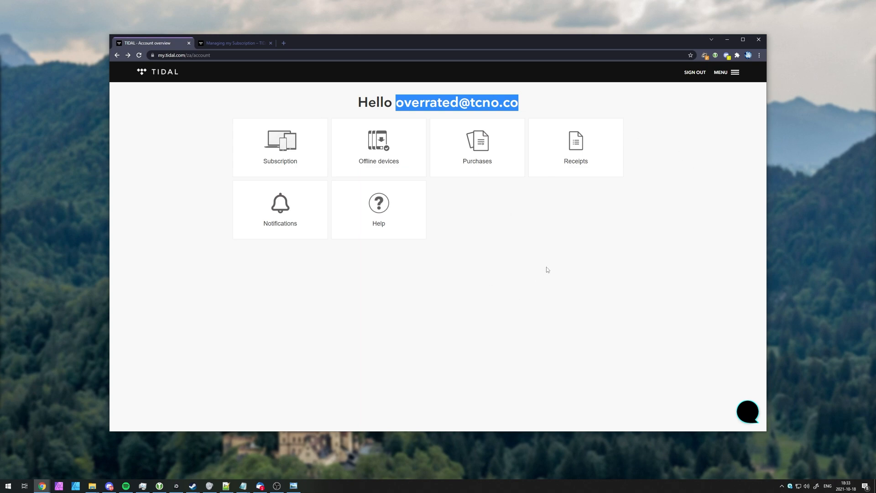
mouse_move(758, 39)
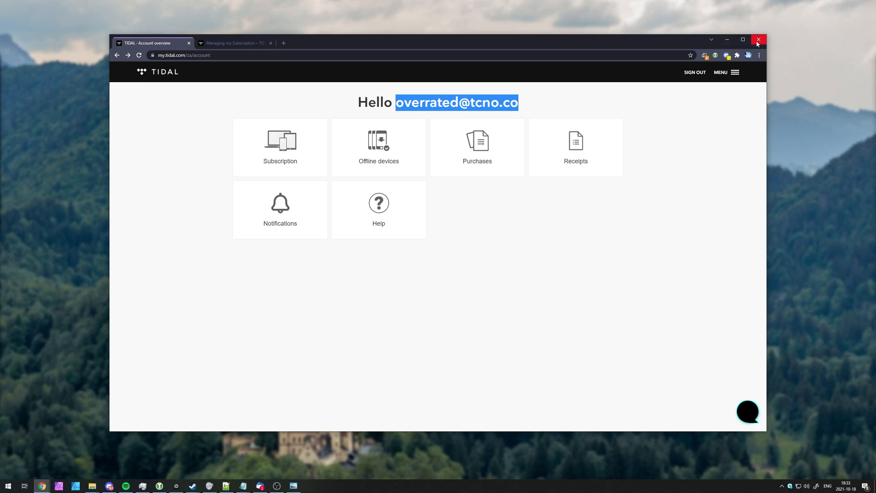
Step: Close the Chrome window, leaving the Windows desktop
left_click(757, 39)
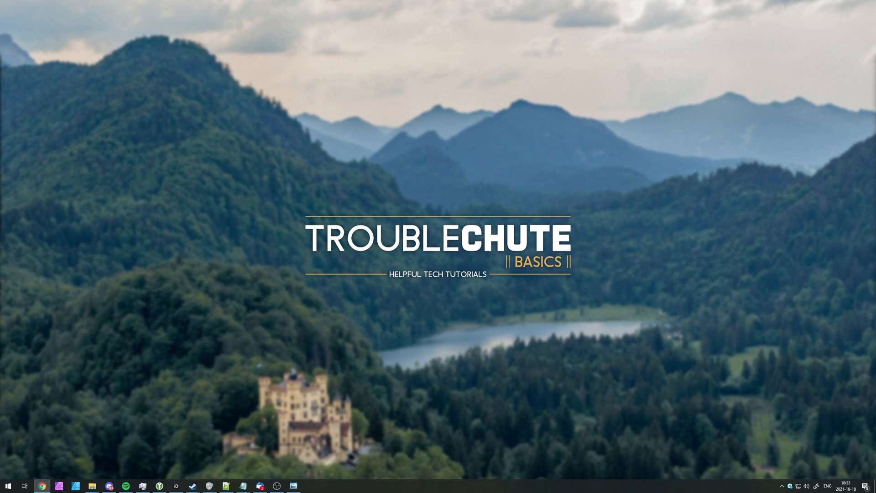